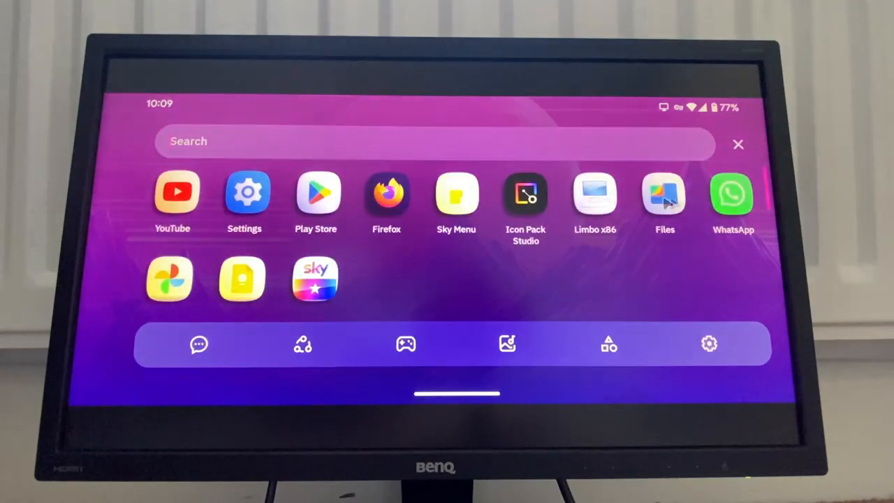
{"action": "mouse_move", "coordinate": [604, 202]}
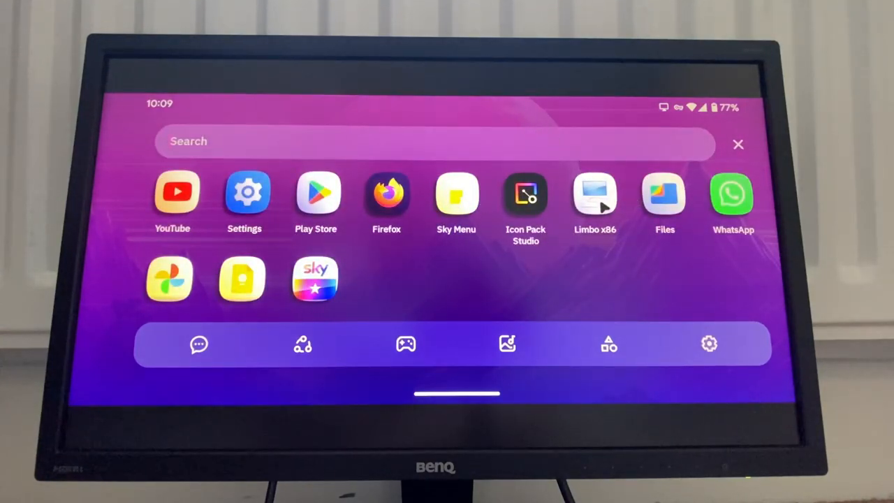
Launch the Limbo x86 emulator from the app drawer
{"action": "left_click", "coordinate": [594, 194]}
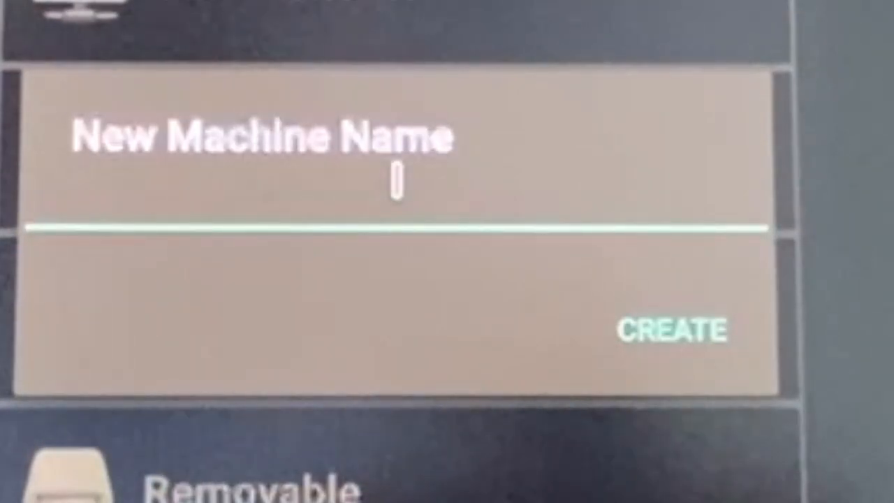
Name the new virtual machine 'Windows XP' and create it
{"action": "type", "text": "Windows"}
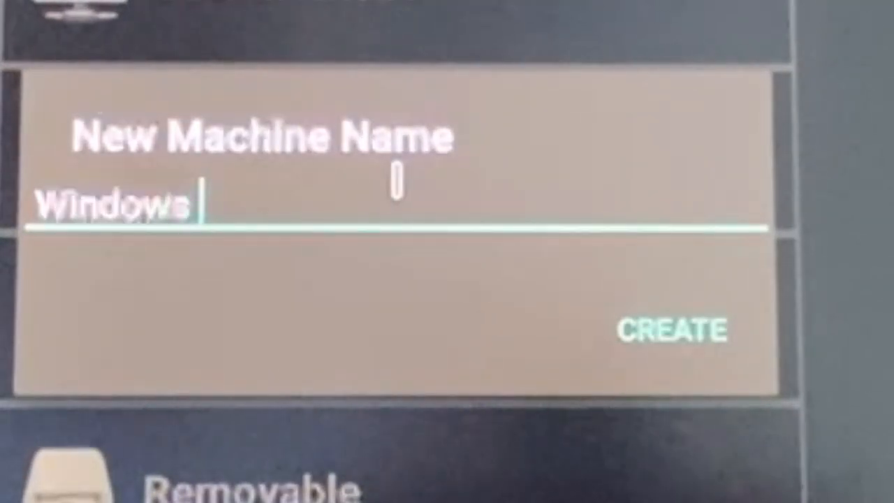
{"action": "type", "text": "XP"}
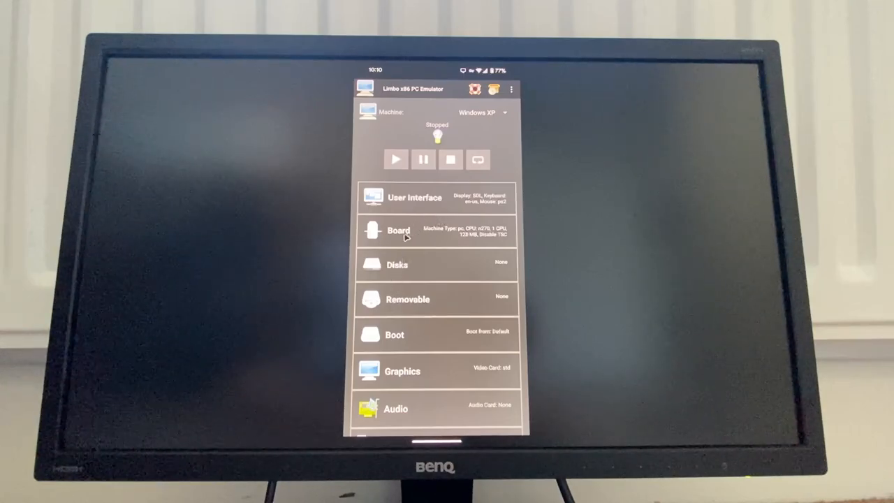
Give the board 1024 MB of RAM, then expand the Disks settings
{"action": "left_click", "coordinate": [398, 231]}
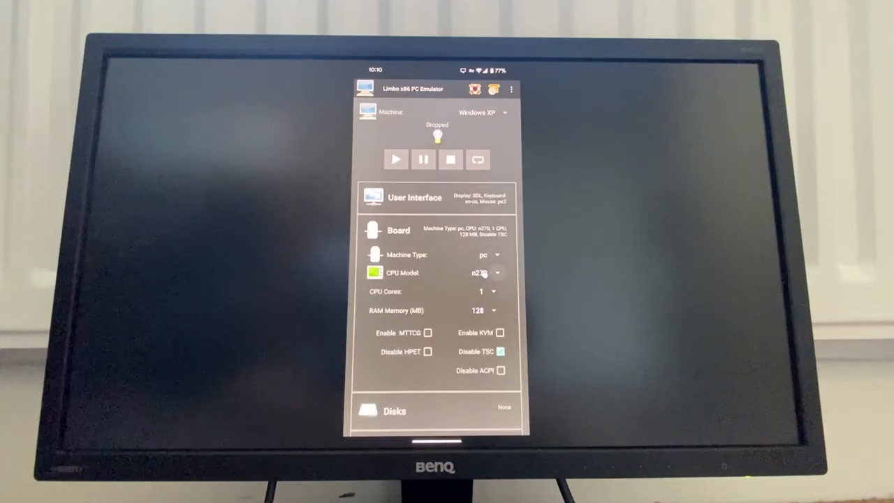
{"action": "left_click", "coordinate": [482, 255]}
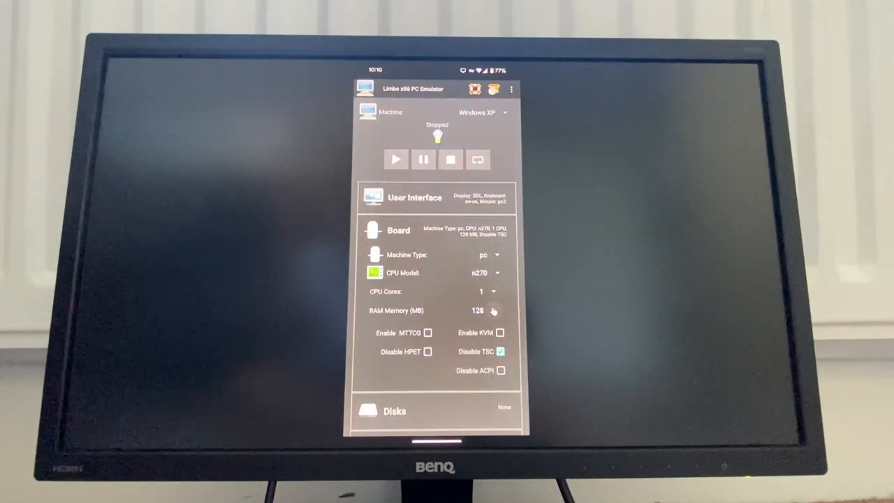
{"action": "left_click", "coordinate": [478, 310]}
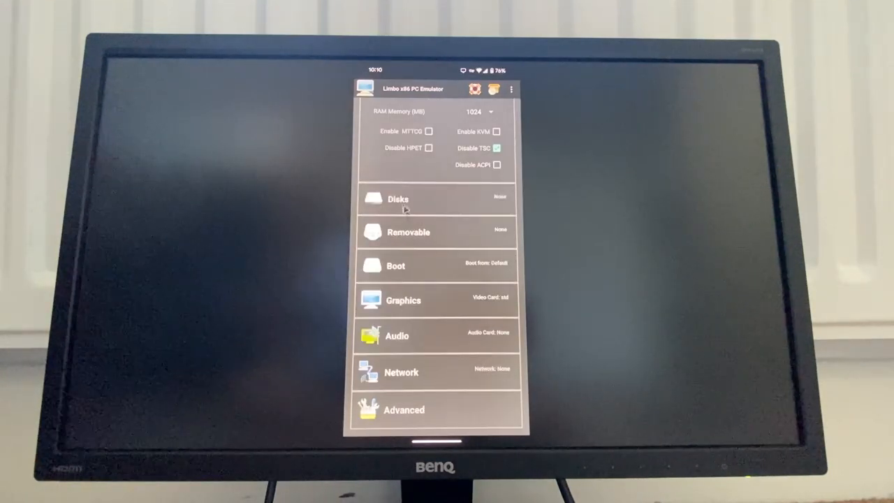
{"action": "left_click", "coordinate": [398, 199]}
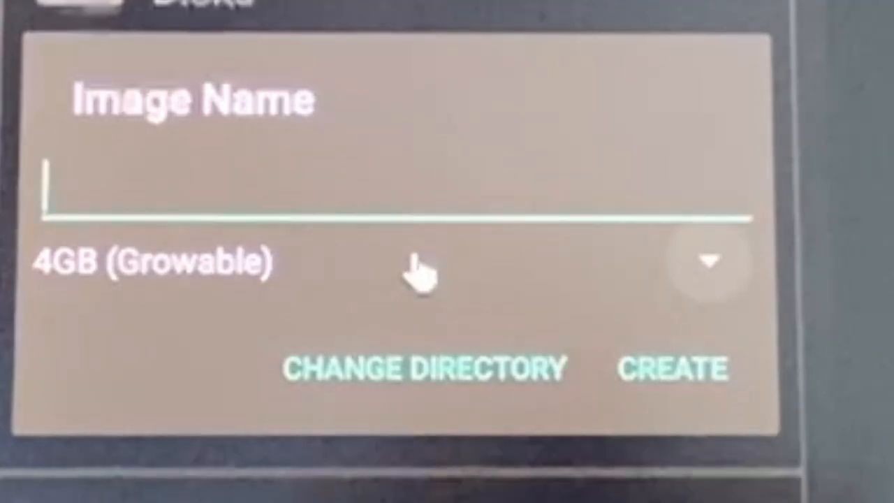
Name the 4GB growable disk image 'WinXP2' and choose a save directory
{"action": "type", "text": "Win"}
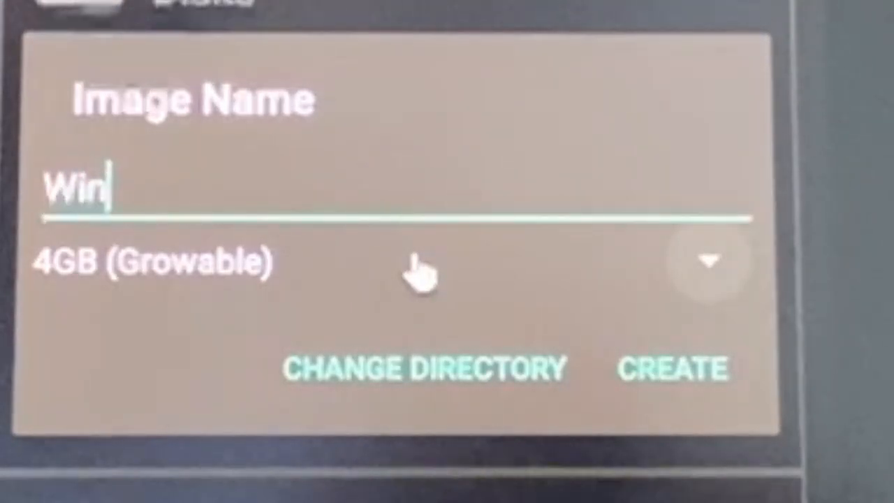
{"action": "type", "text": "XP2"}
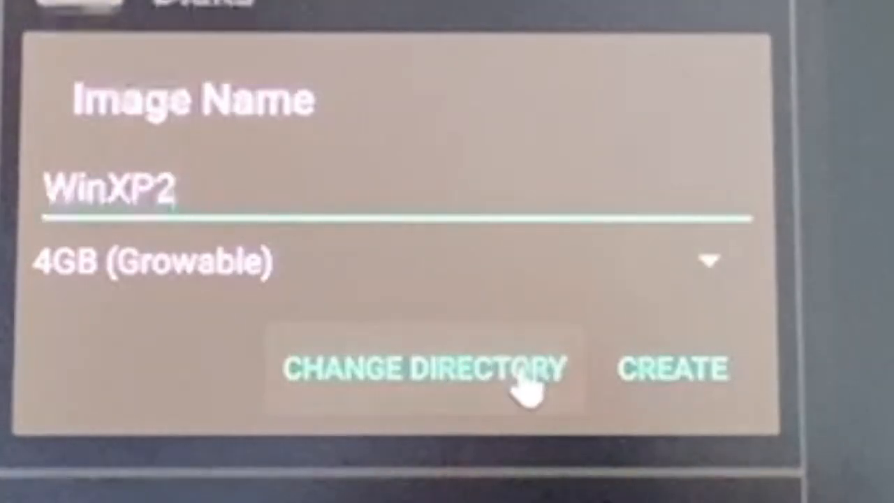
{"action": "left_click", "coordinate": [422, 368]}
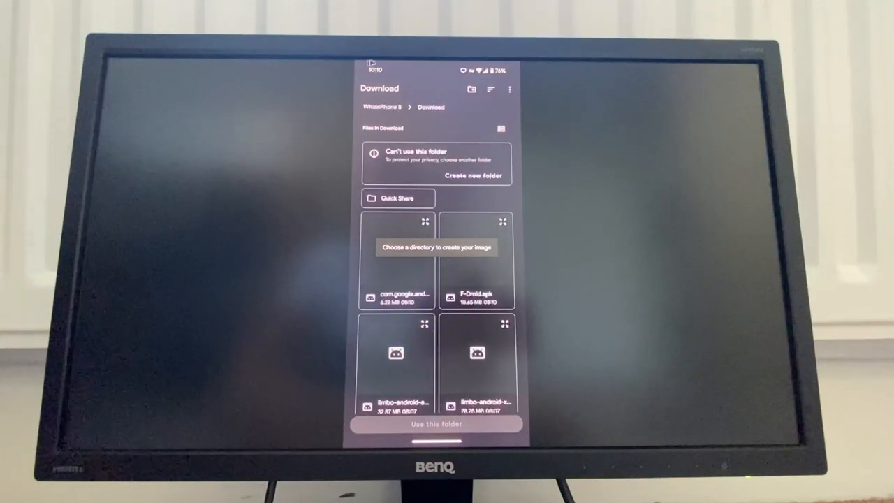
Choose the phone's Documents folder as the disk image location
{"action": "left_click", "coordinate": [382, 107]}
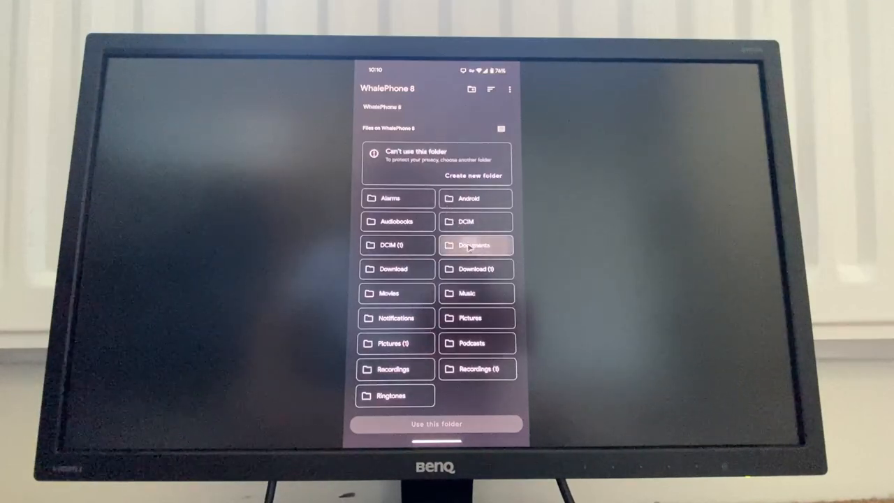
{"action": "left_click", "coordinate": [477, 245]}
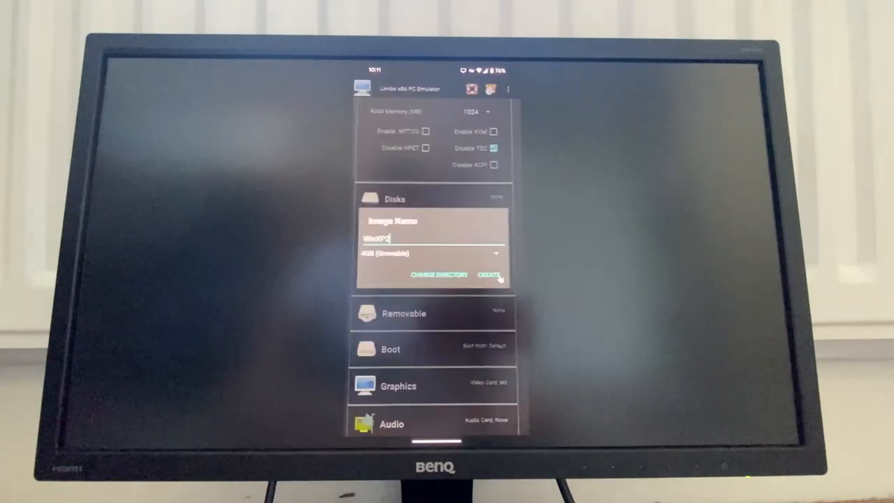
Create the WinXP2 disk image and scroll down to the Removable settings
{"action": "left_click", "coordinate": [489, 275]}
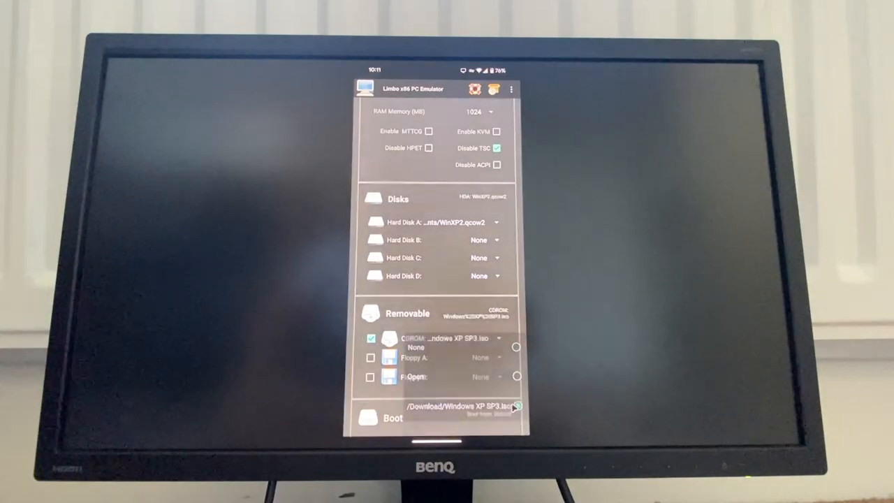
{"action": "scroll", "scroll_direction": "down", "scroll_amount": 3}
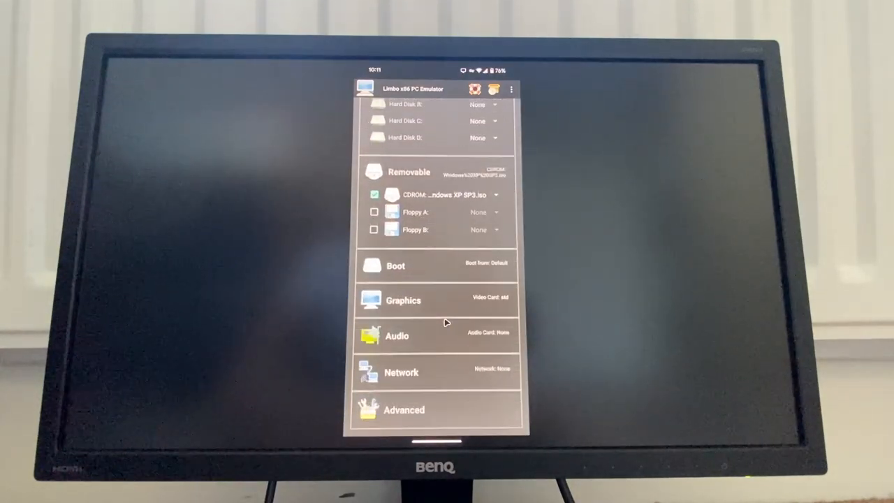
{"action": "mouse_move", "coordinate": [441, 323]}
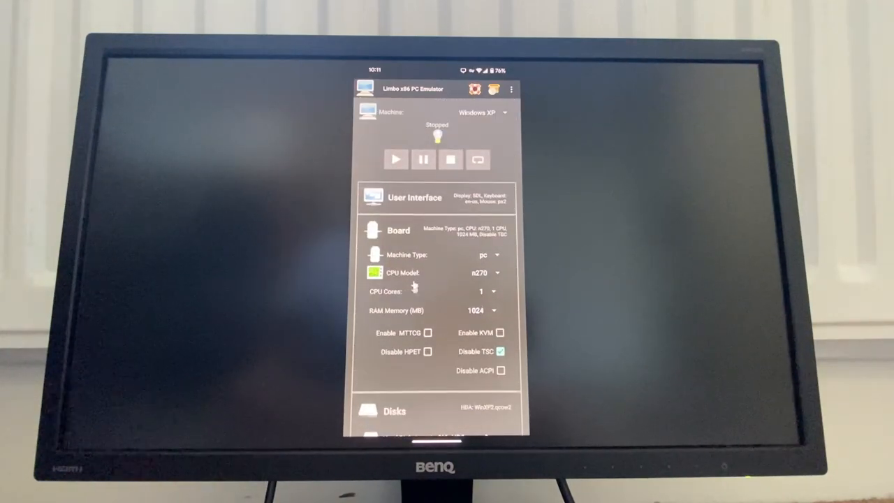
Set vmware video, hda sound, and configure the network mode and card model
{"action": "scroll", "scroll_direction": "down", "scroll_amount": 3}
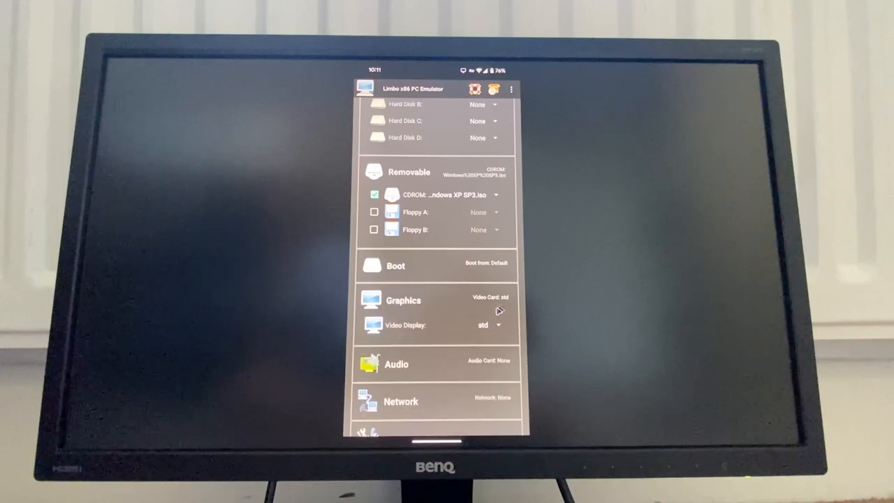
{"action": "left_click", "coordinate": [482, 324]}
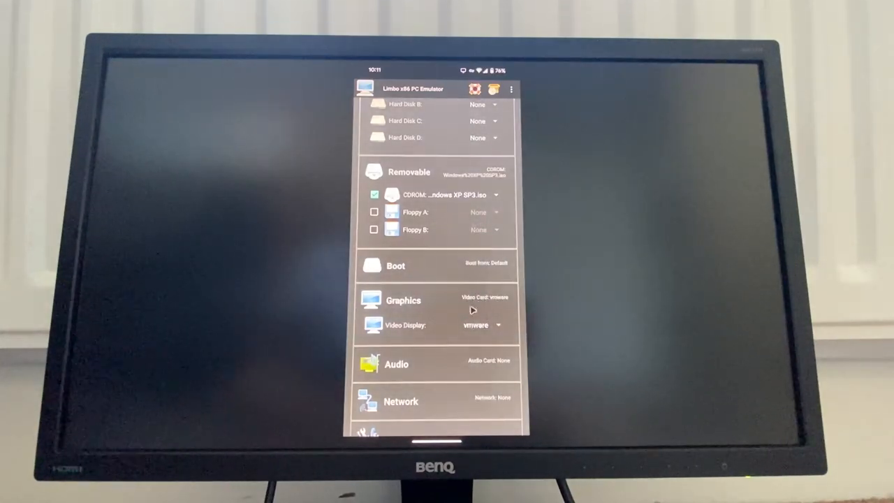
{"action": "scroll", "scroll_direction": "down", "scroll_amount": 3}
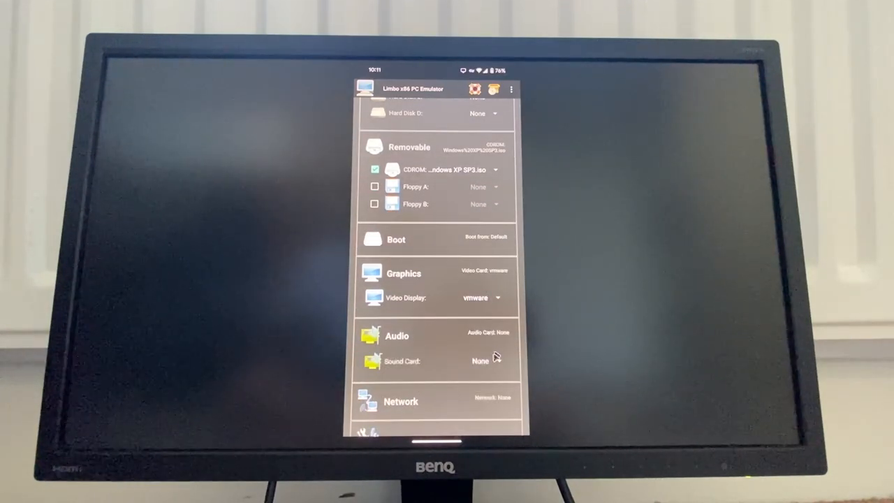
{"action": "left_click", "coordinate": [479, 360]}
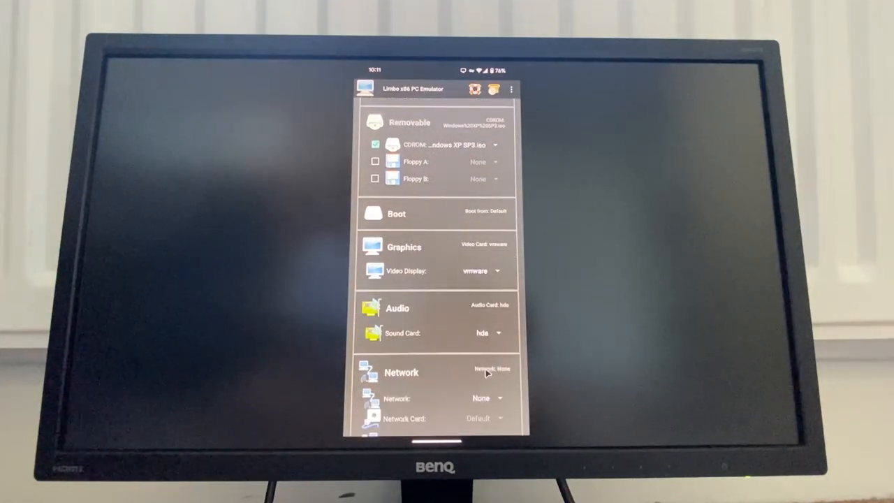
{"action": "left_click", "coordinate": [482, 398]}
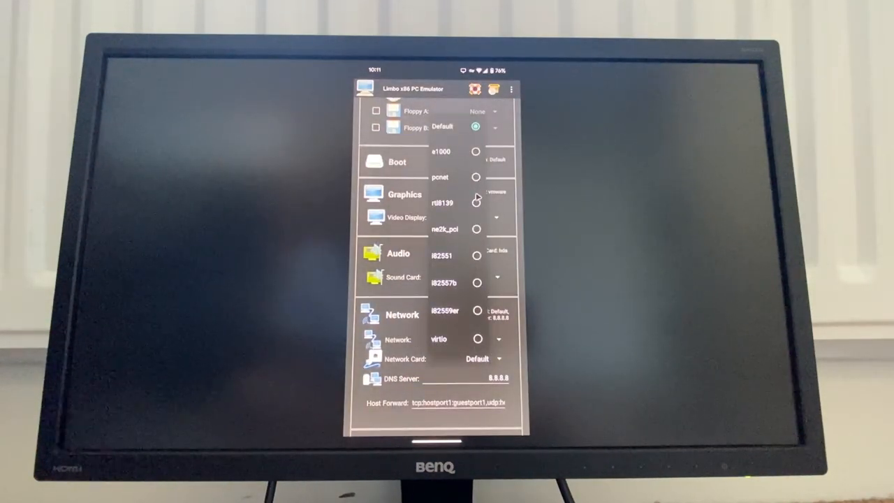
{"action": "mouse_move", "coordinate": [444, 359]}
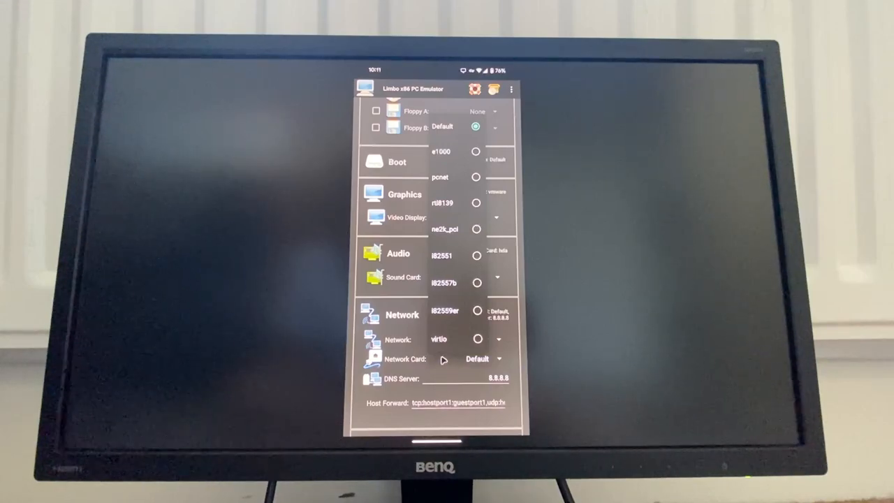
{"action": "mouse_move", "coordinate": [460, 153]}
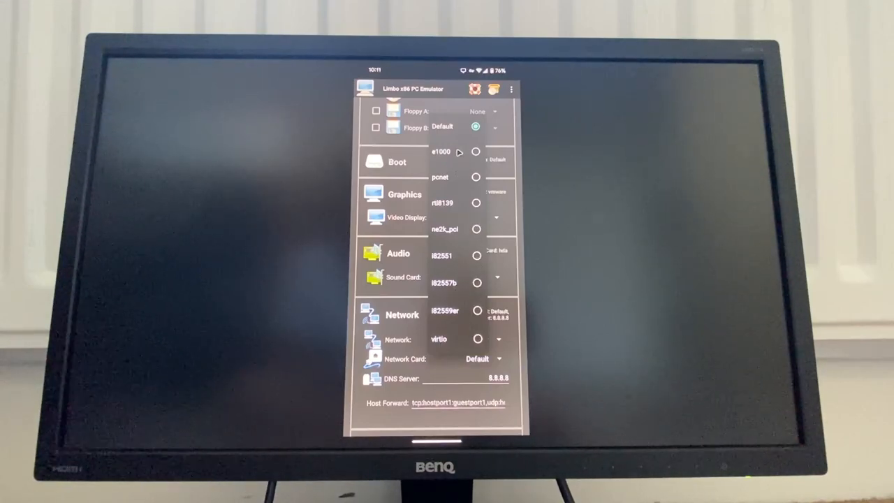
{"action": "left_click", "coordinate": [441, 151]}
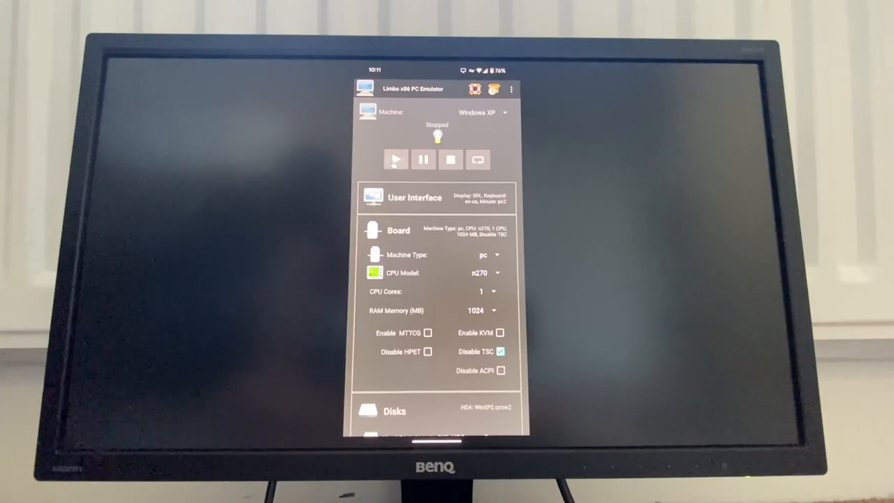
Start the Windows XP machine so it boots into XP Setup
{"action": "left_click", "coordinate": [395, 160]}
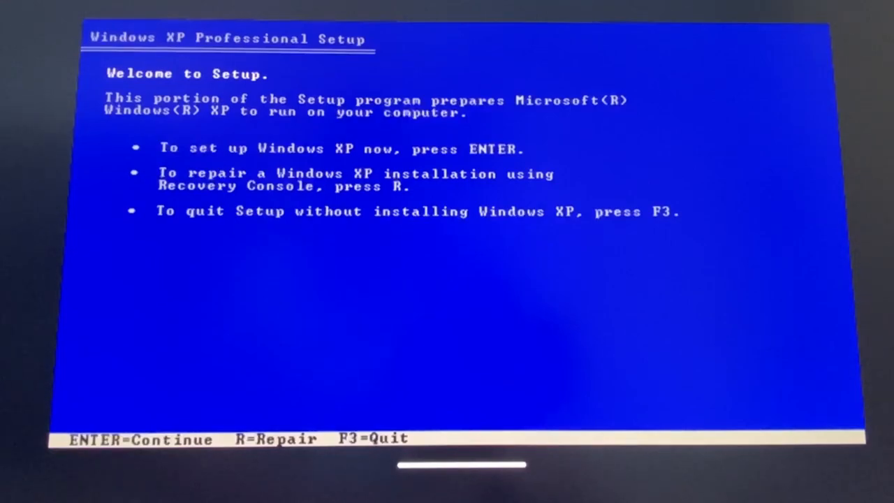
Begin Windows XP setup and accept the licence agreement with F8
{"action": "key", "text": "enter"}
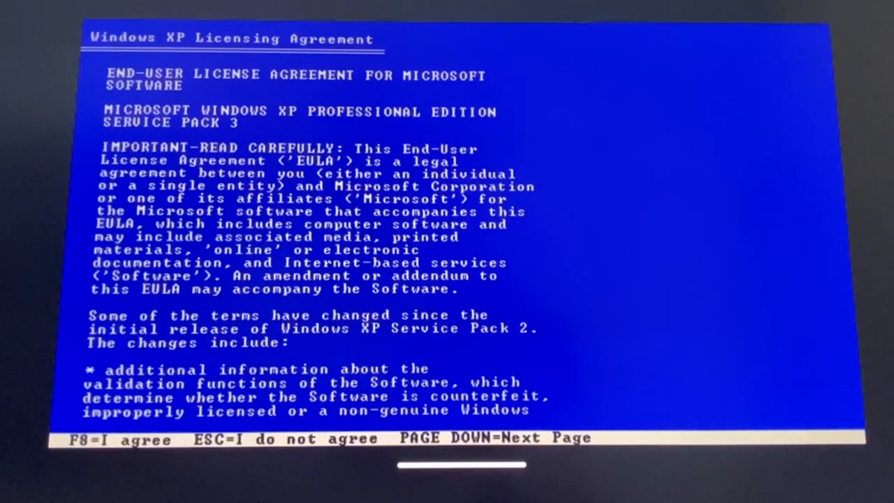
{"action": "key", "text": "f8"}
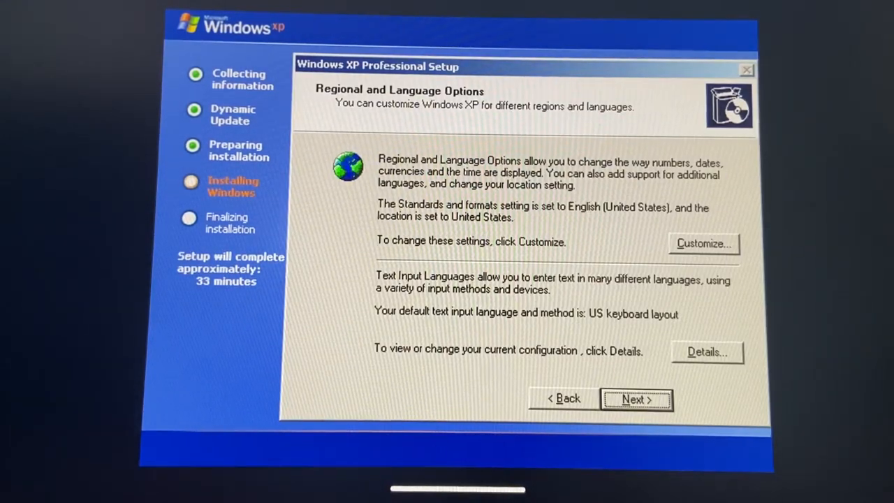
{"action": "mouse_move", "coordinate": [601, 157]}
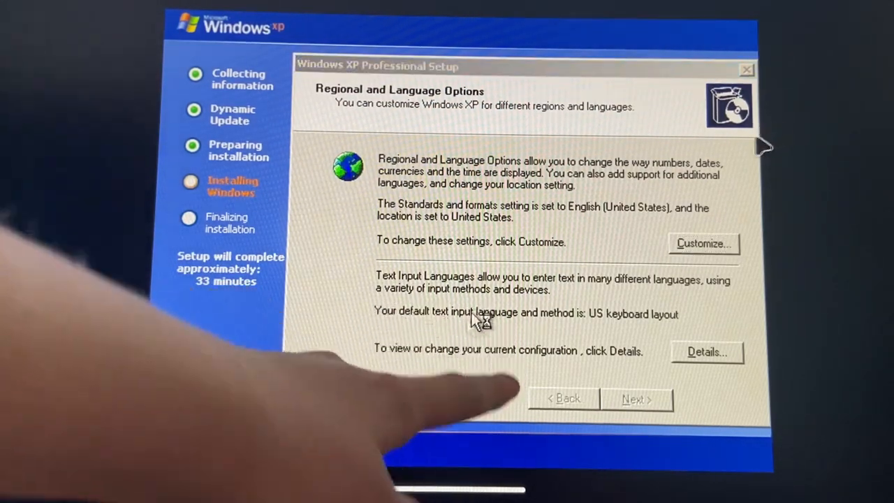
Set English (United Kingdom) formats and United Kingdom location, then confirm
{"action": "left_click", "coordinate": [703, 243]}
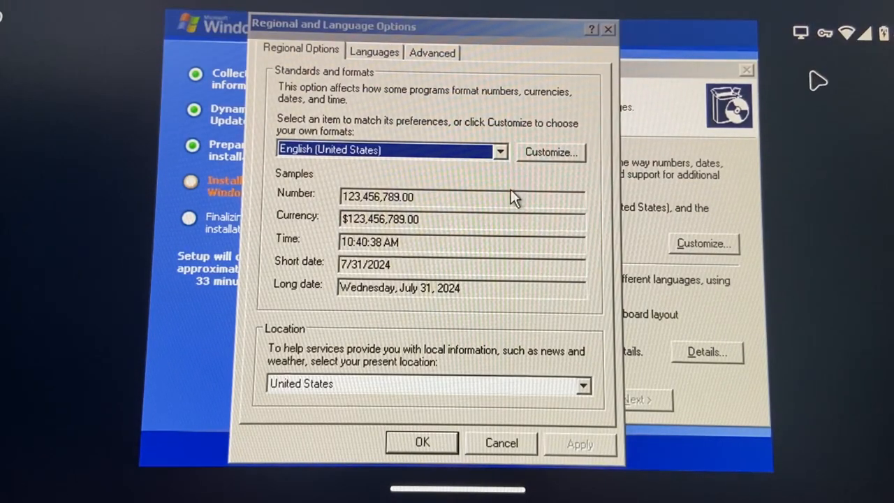
{"action": "mouse_move", "coordinate": [622, 283]}
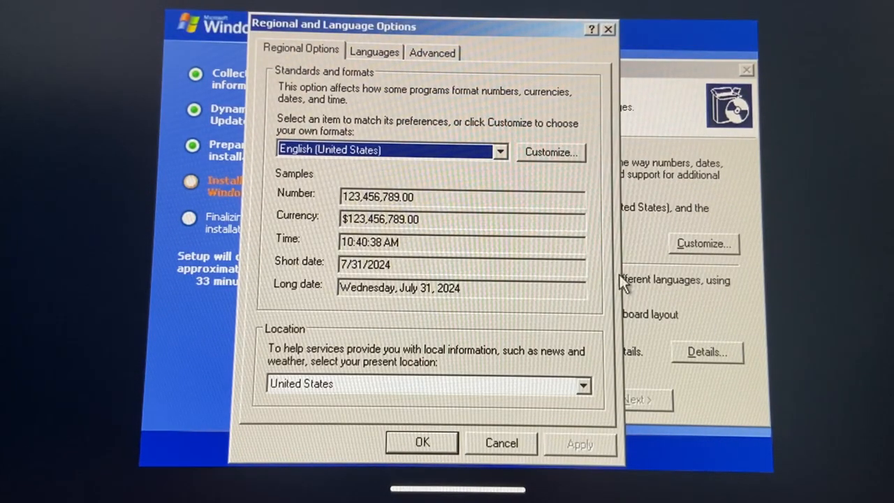
{"action": "mouse_move", "coordinate": [573, 143]}
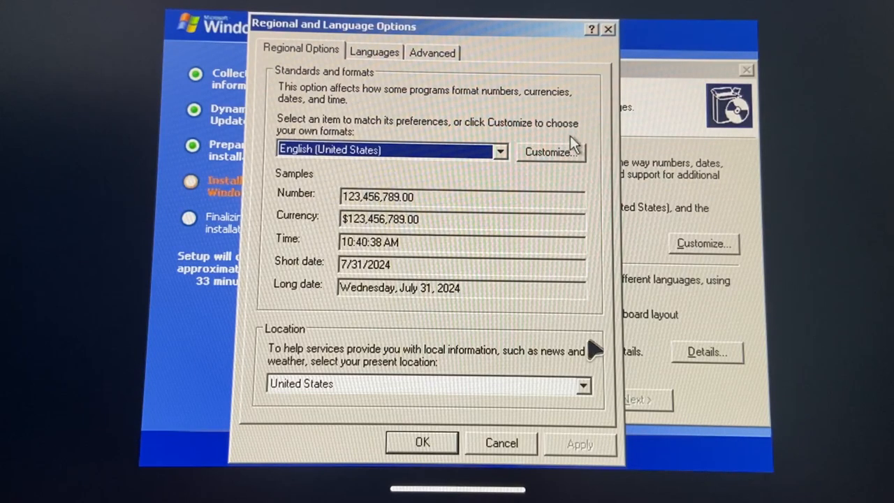
{"action": "left_click", "coordinate": [499, 150]}
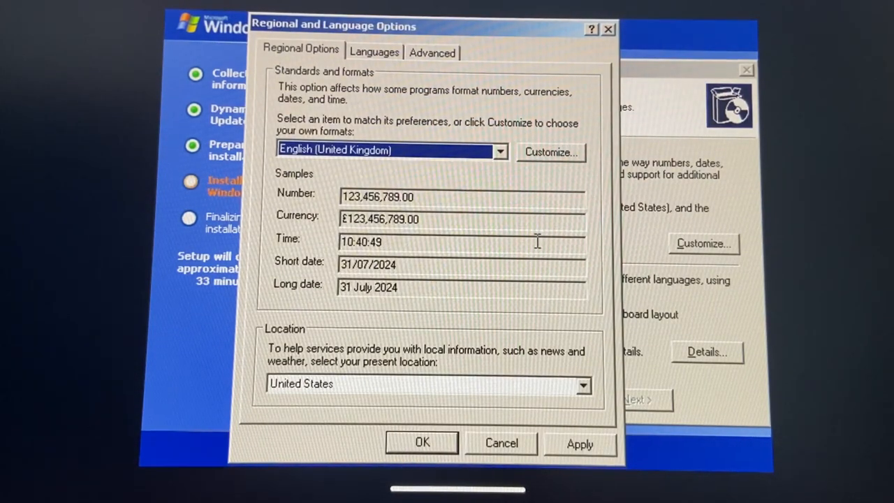
{"action": "mouse_move", "coordinate": [167, 17]}
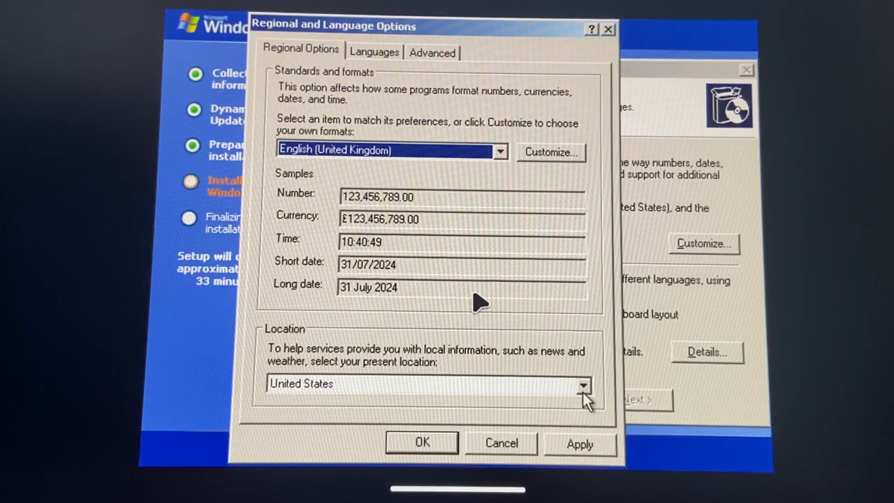
{"action": "left_click", "coordinate": [427, 383]}
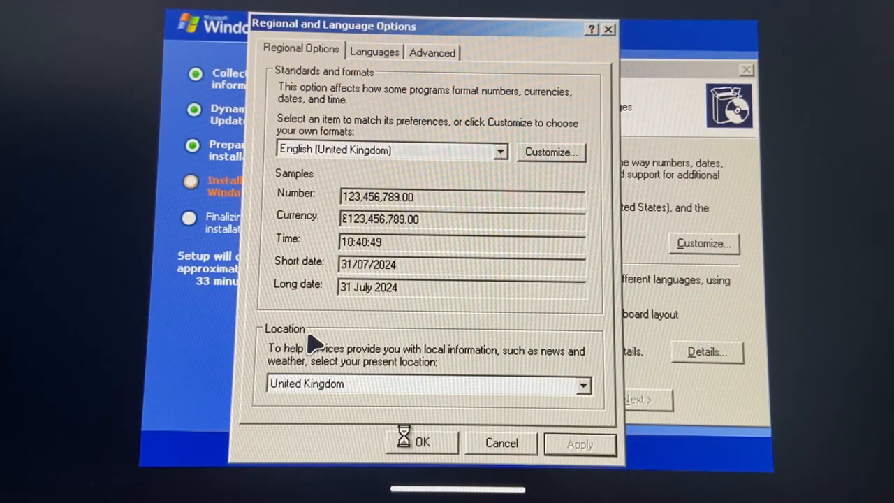
{"action": "left_click", "coordinate": [421, 442]}
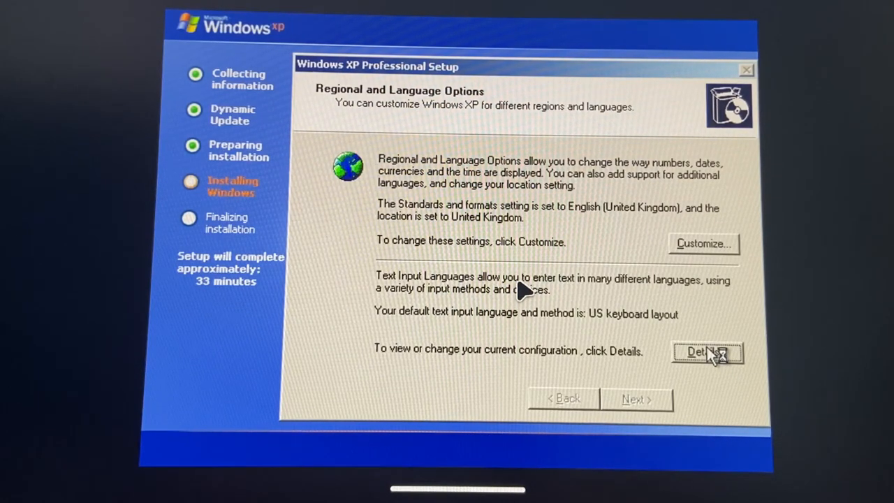
Review input languages and accept English (United Kingdom) with the United Kingdom keyboard as default
{"action": "left_click", "coordinate": [706, 352]}
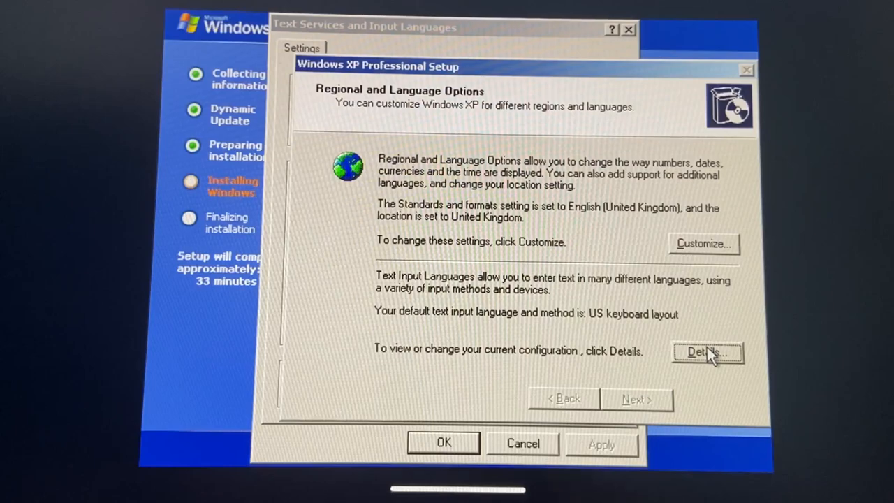
{"action": "left_click", "coordinate": [707, 351]}
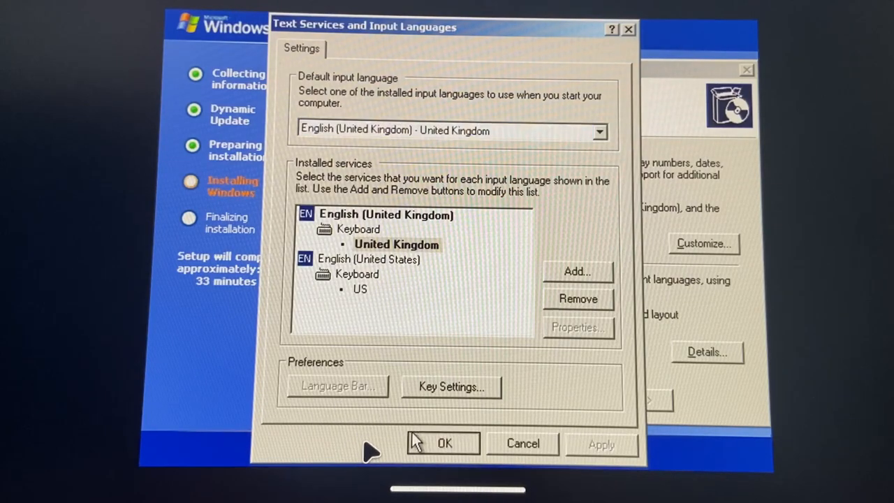
{"action": "left_click", "coordinate": [444, 443]}
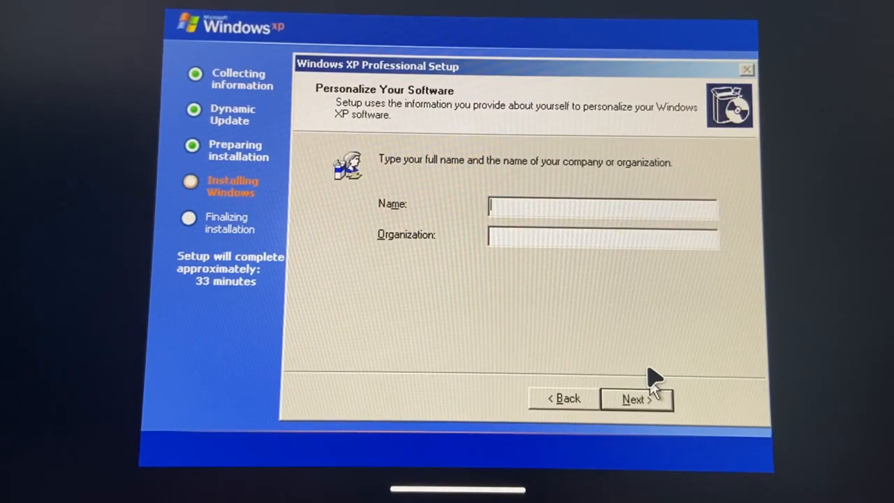
Enter 'Whale' as the owner name and skip the product key page
{"action": "type", "text": "Whale"}
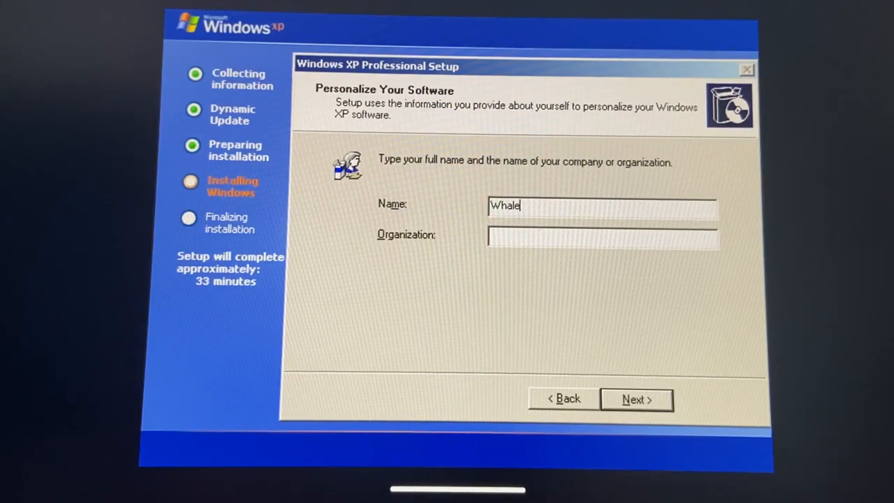
{"action": "left_click", "coordinate": [635, 399]}
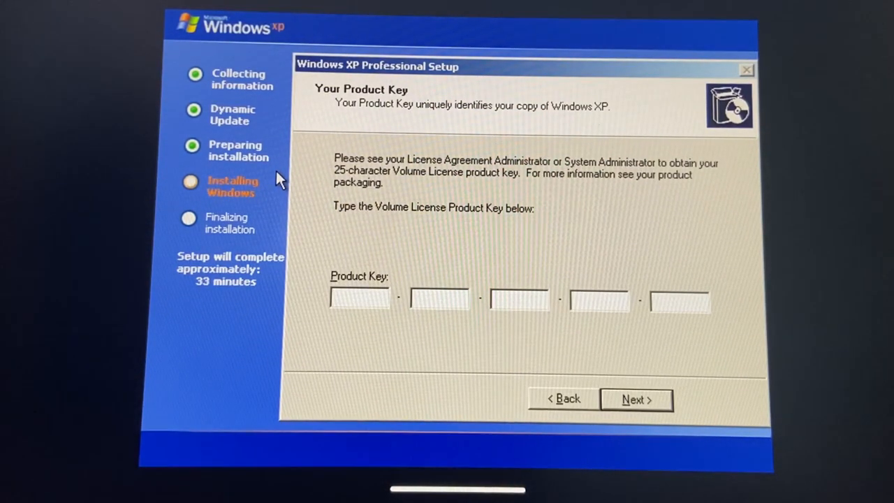
{"action": "left_click", "coordinate": [635, 399]}
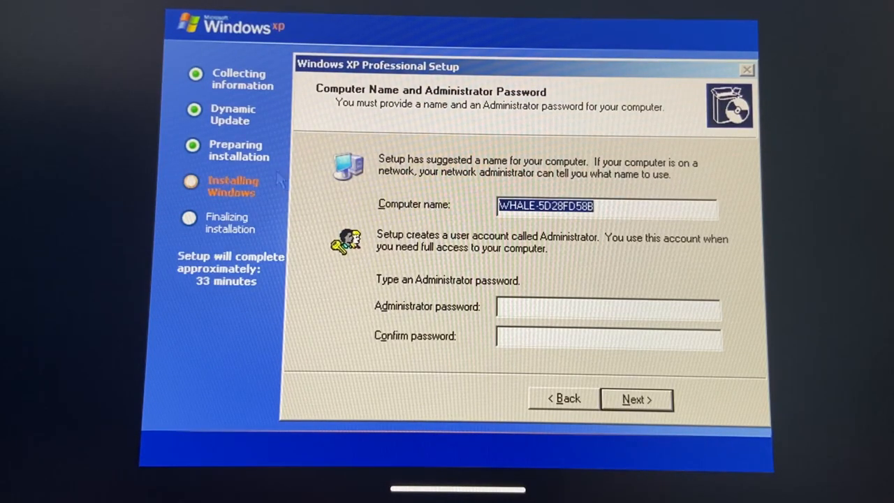
Name the computer 'slow-emu' and continue
{"action": "type", "text": "slow-"}
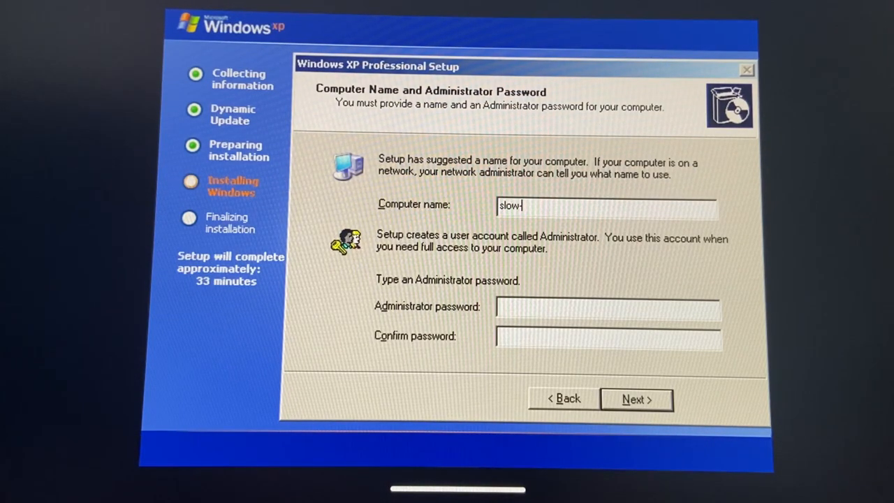
{"action": "type", "text": "emu"}
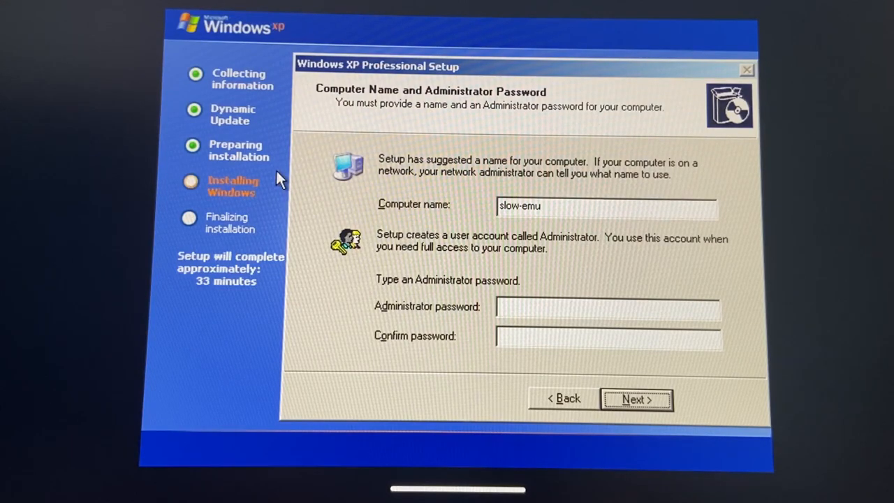
{"action": "left_click", "coordinate": [635, 399]}
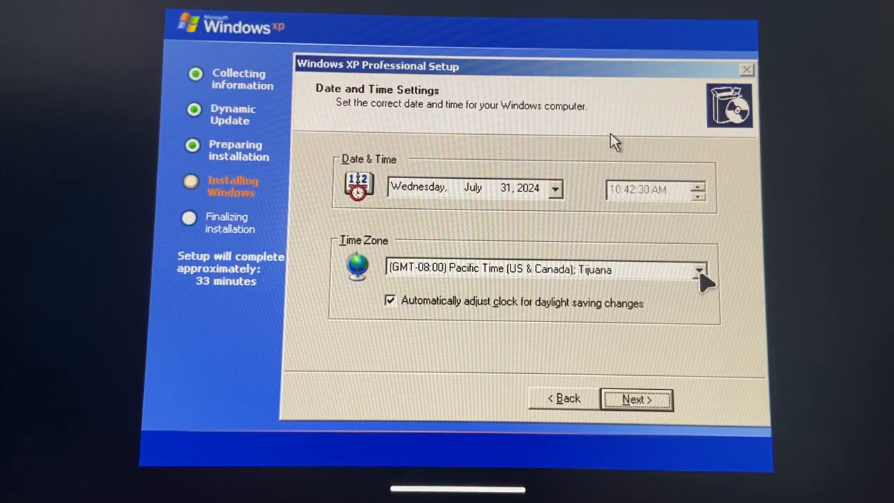
Select the (GMT) Dublin, Edinburgh, Lisbon, London time zone and confirm the date and time page
{"action": "left_click", "coordinate": [701, 269]}
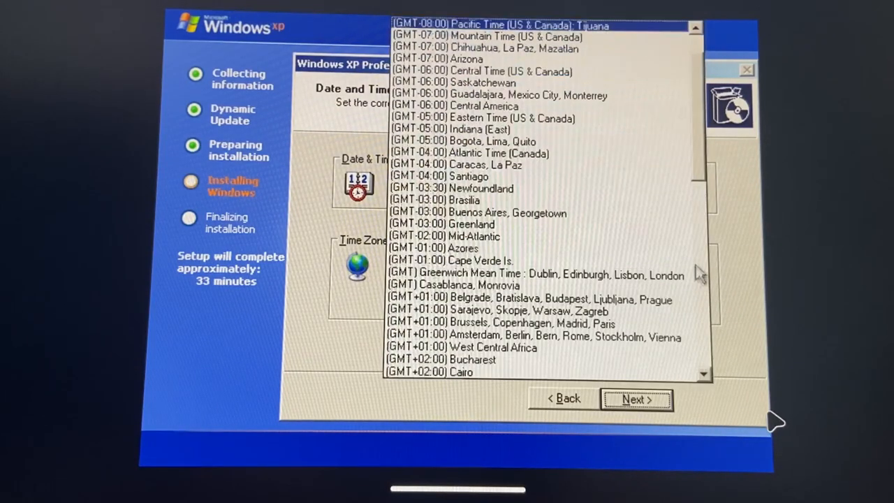
{"action": "left_click", "coordinate": [536, 275]}
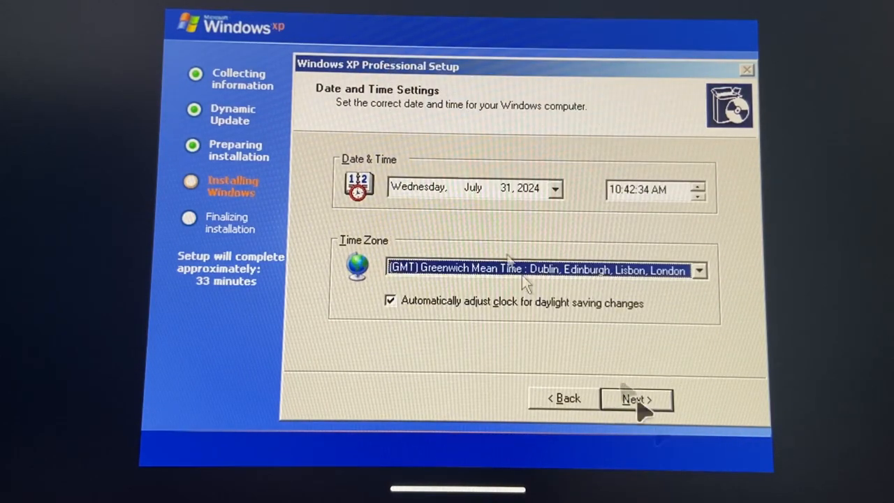
{"action": "mouse_move", "coordinate": [279, 122]}
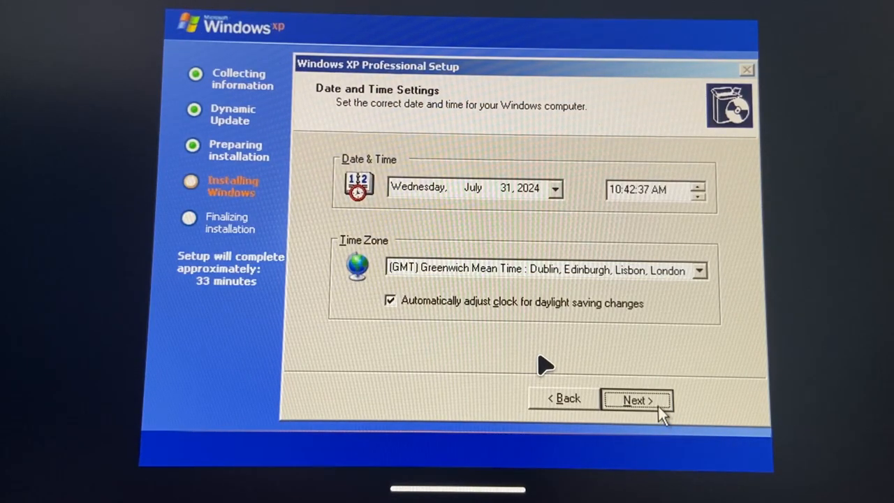
{"action": "left_click", "coordinate": [635, 399]}
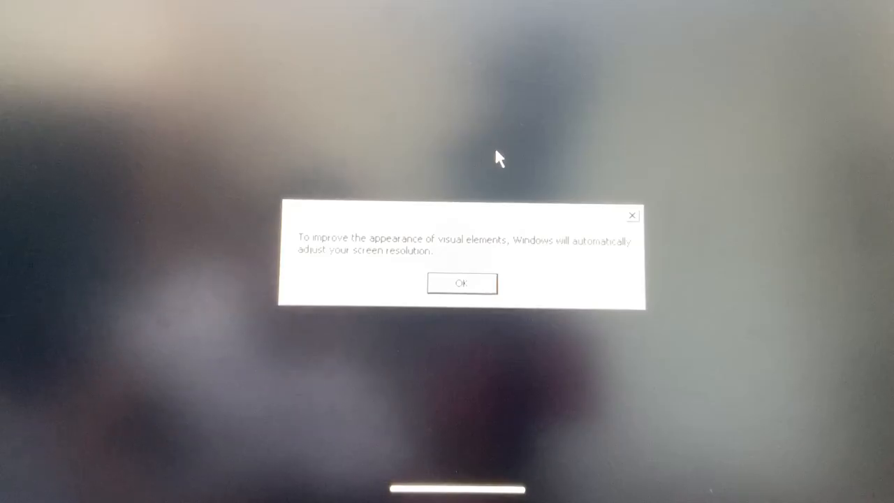
{"action": "mouse_move", "coordinate": [166, 215]}
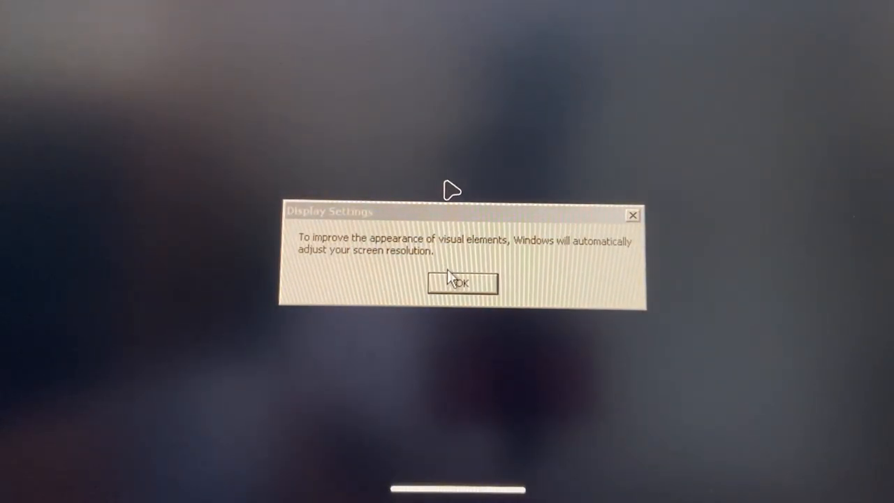
Dismiss the Display Settings notice about automatic screen resolution adjustment with OK
{"action": "left_click", "coordinate": [462, 282]}
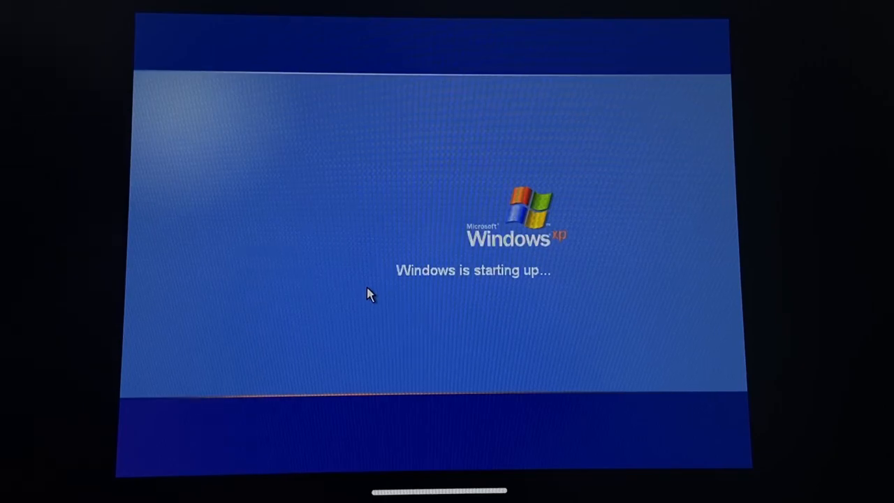
{"action": "mouse_move", "coordinate": [394, 254]}
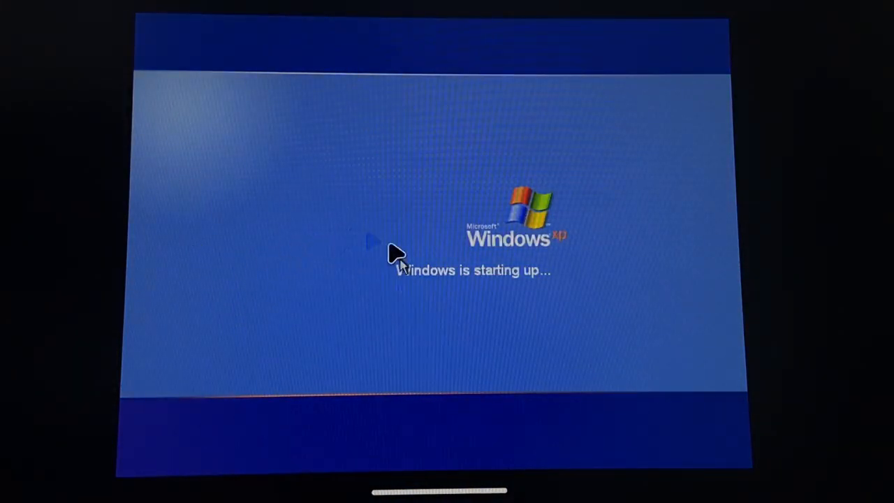
{"action": "mouse_move", "coordinate": [342, 195]}
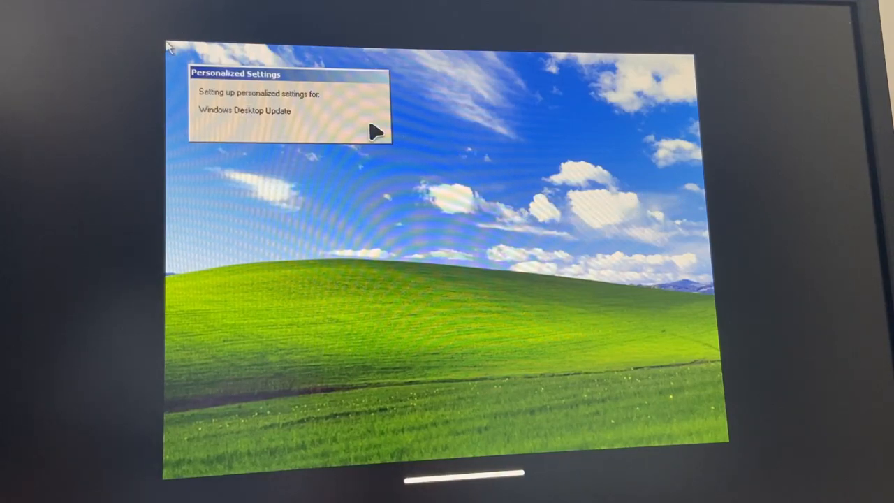
{"action": "mouse_move", "coordinate": [179, 49]}
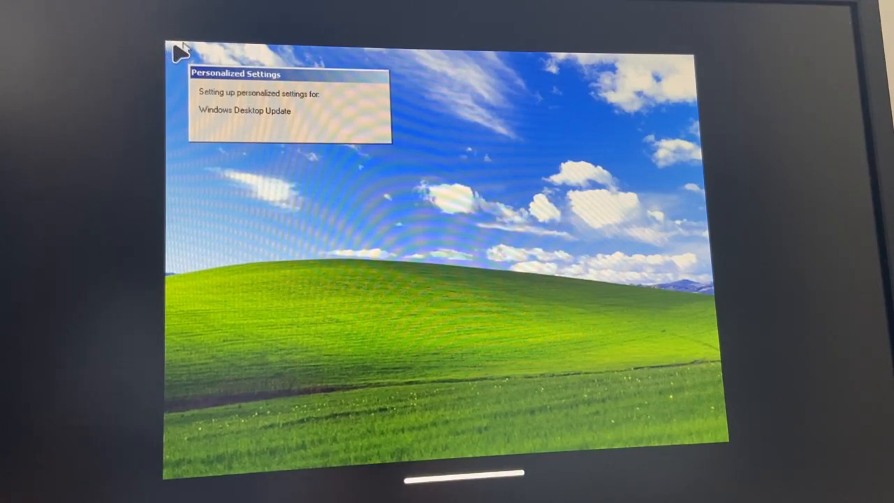
{"action": "mouse_move", "coordinate": [315, 185]}
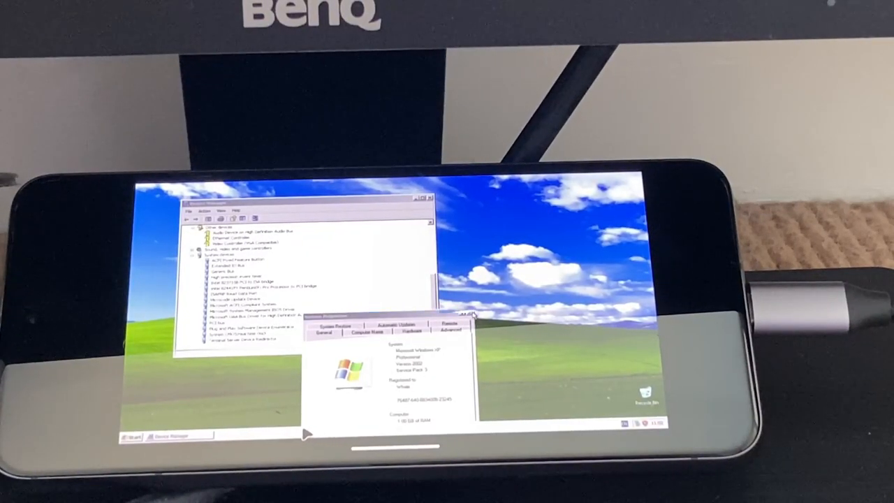
Close the System Properties and Device Manager windows
{"action": "left_click", "coordinate": [472, 316]}
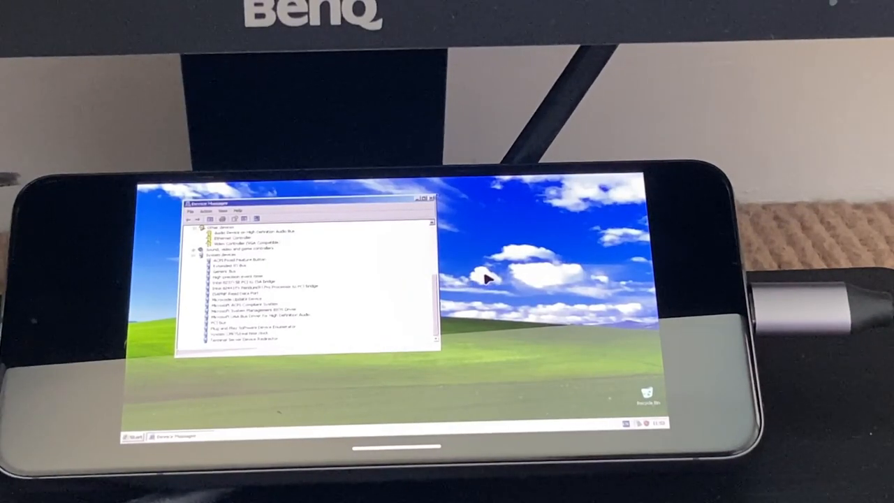
{"action": "left_click", "coordinate": [429, 203]}
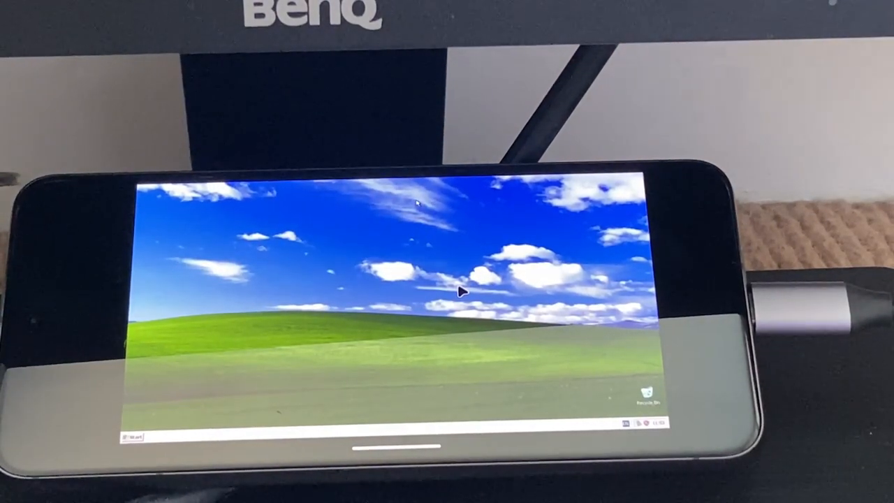